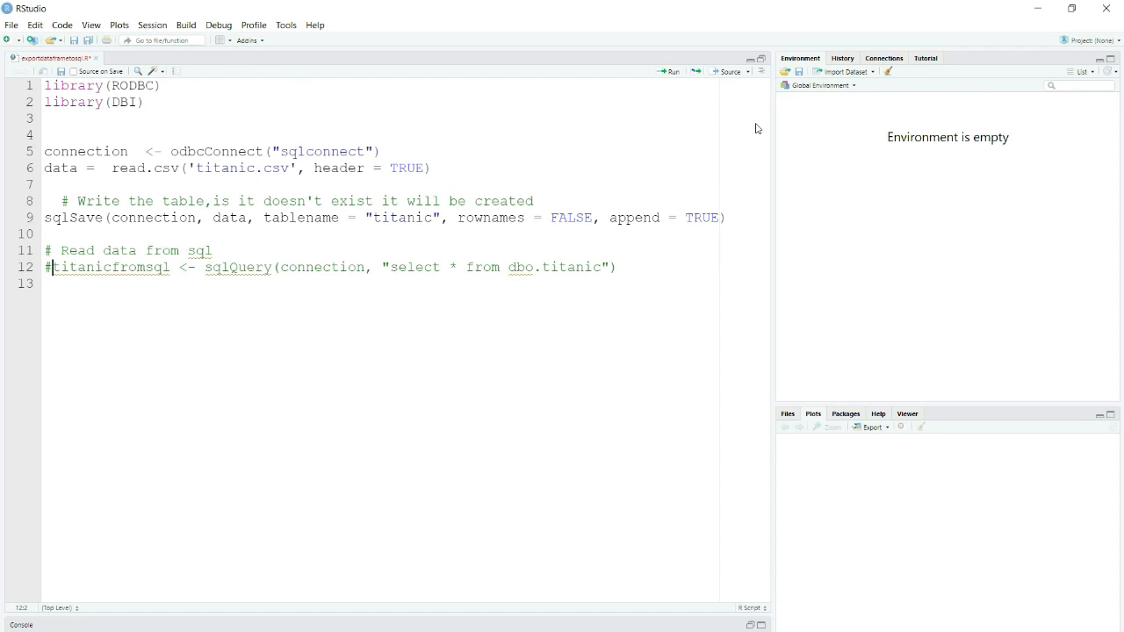
mouse_move(384, 102)
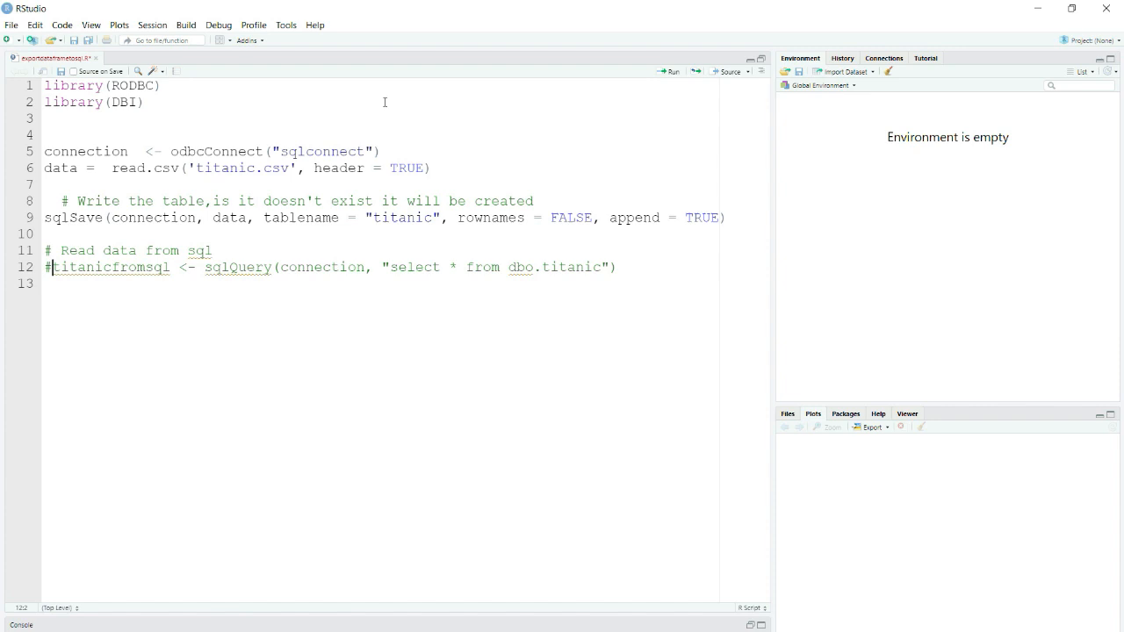
Bring up the R console beneath the SQL Server connection script
left_click(394, 169)
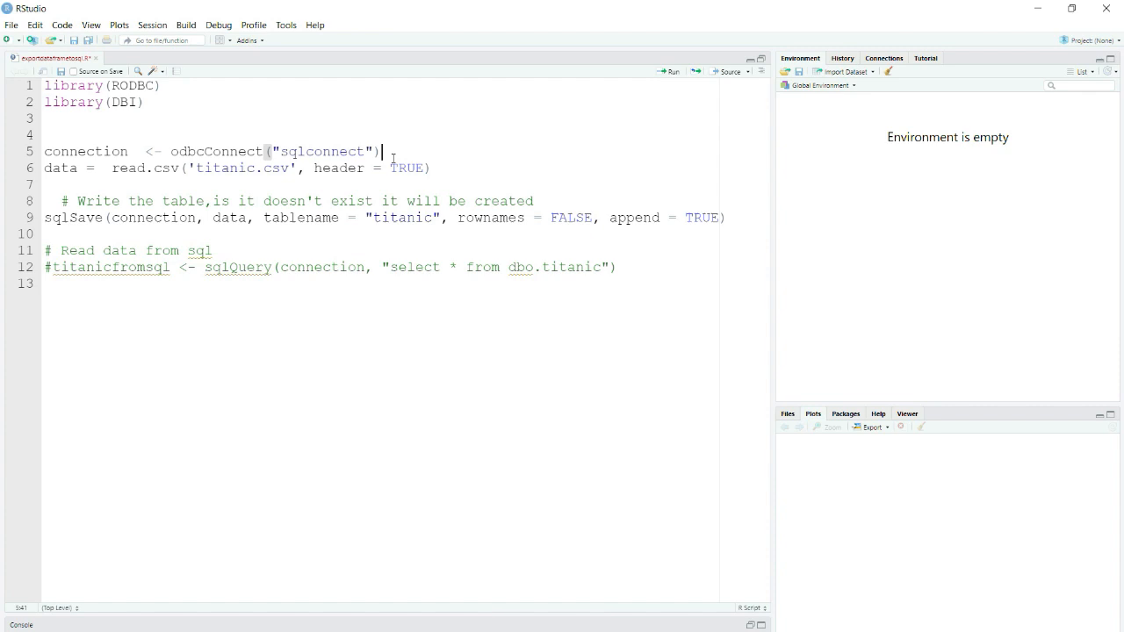
left_click(147, 102)
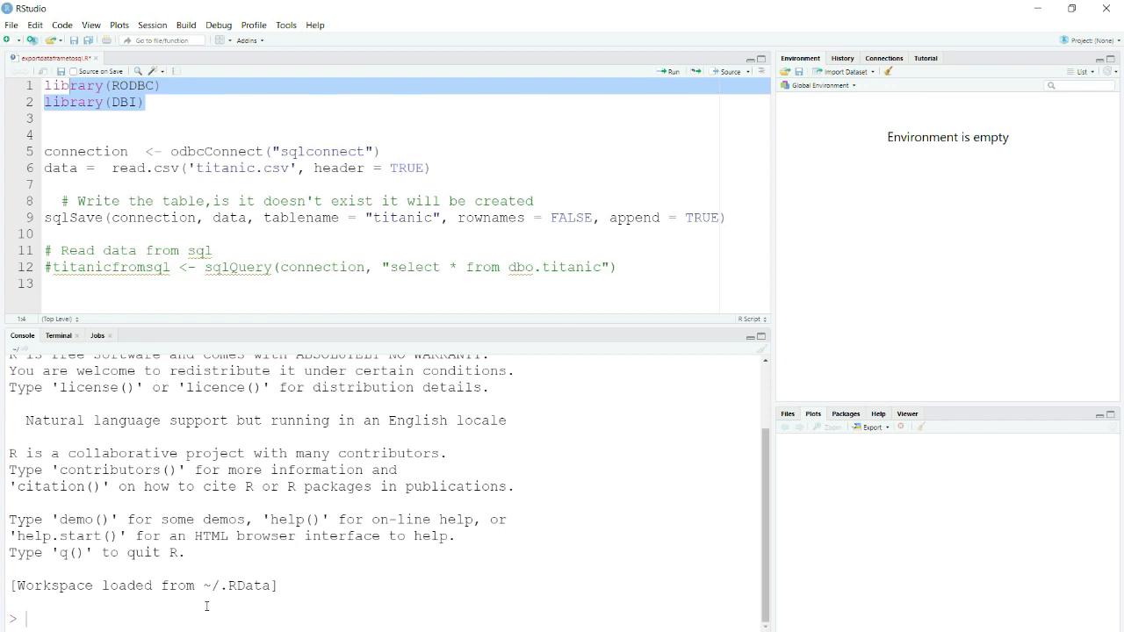
Run the library(RODBC) and library(DBI) lines so both packages load
type("insta")
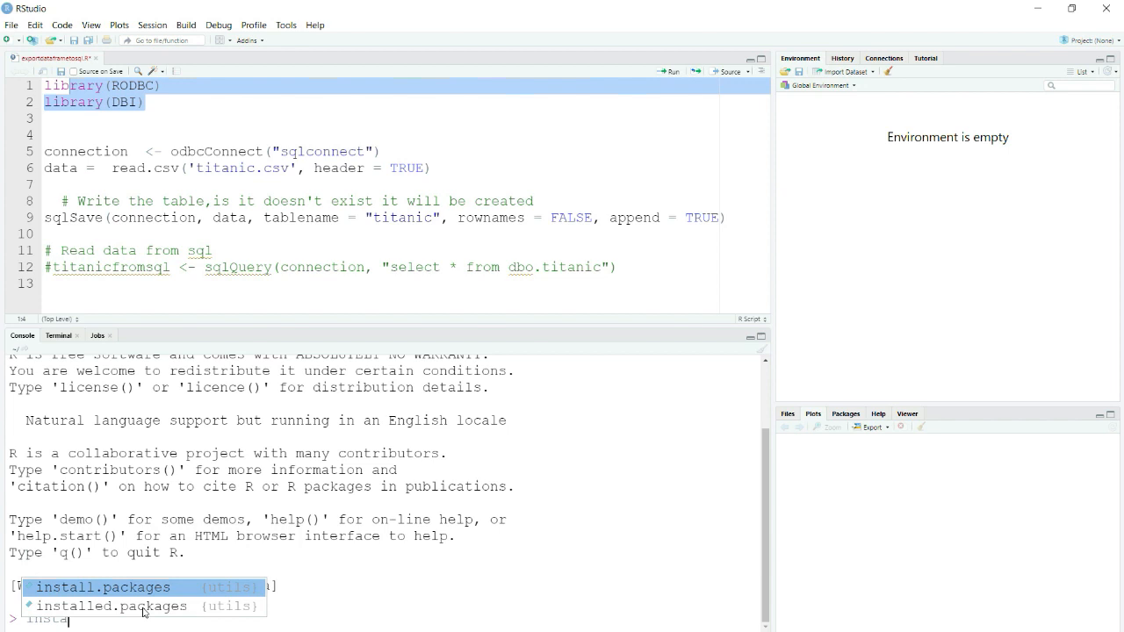
left_click(102, 586)
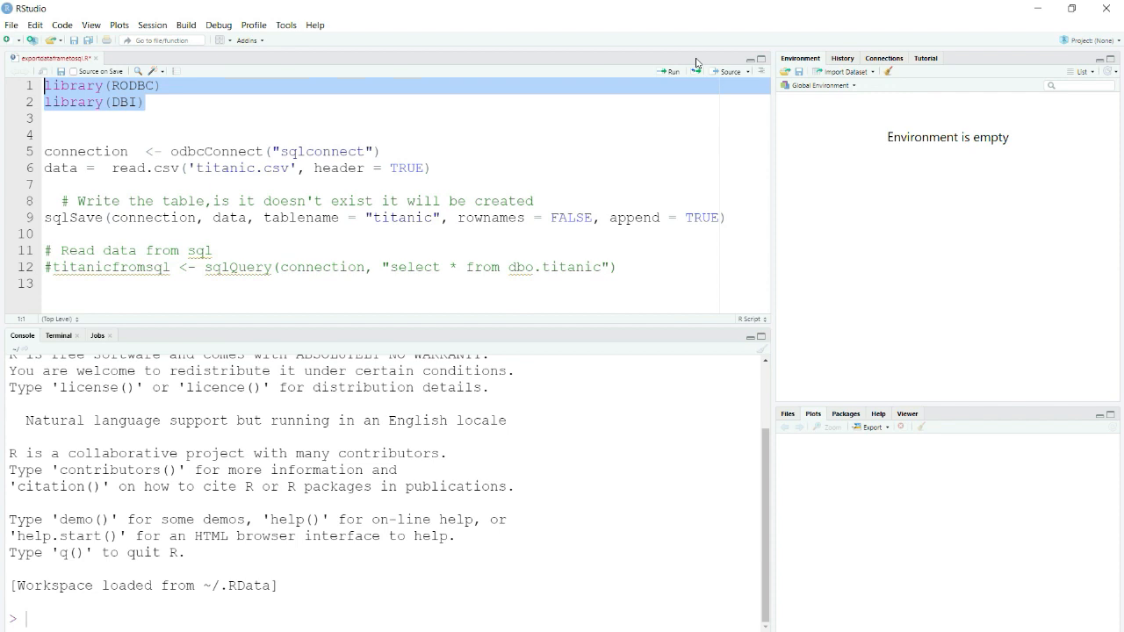
left_click(669, 70)
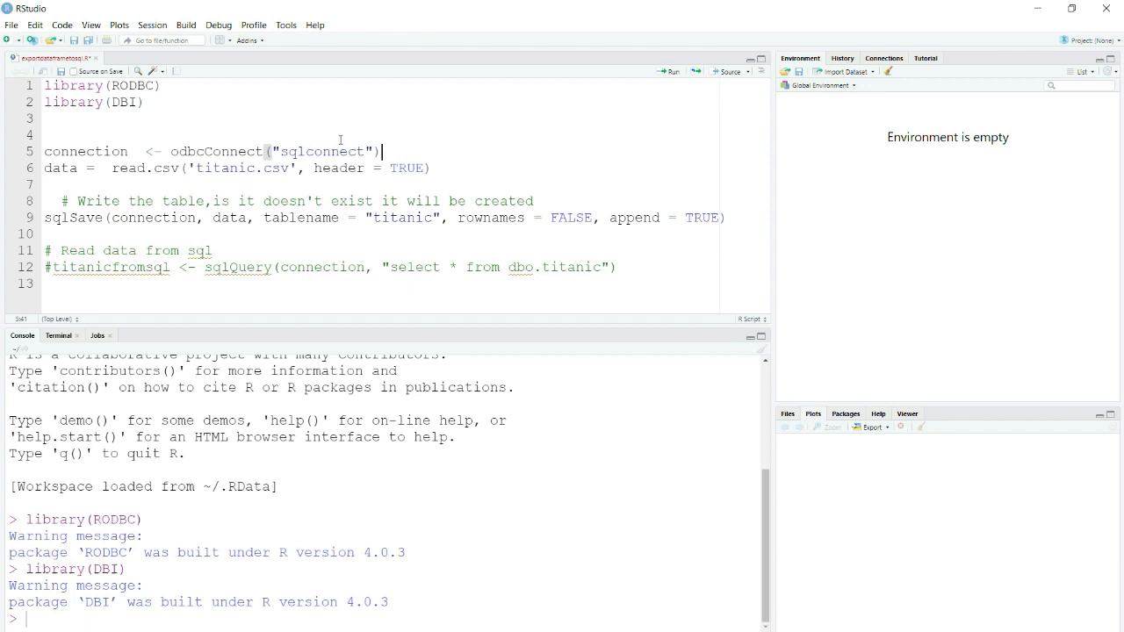
Launch the ODBC Data Source Administrator from Start search and begin adding a user data source
double_click(320, 151)
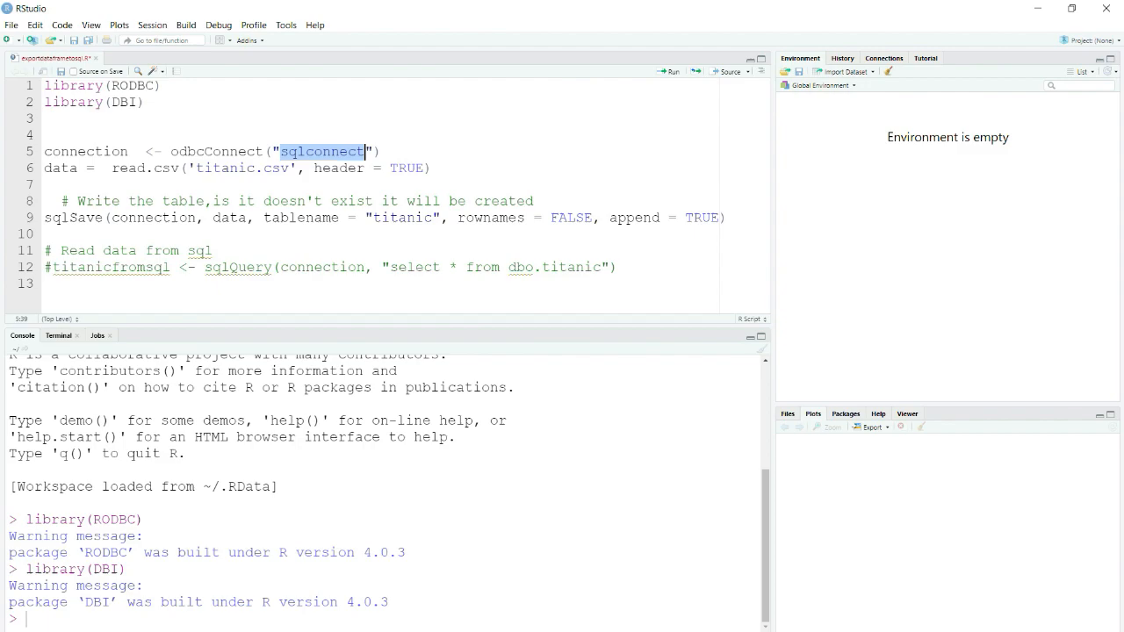
left_click(12, 624)
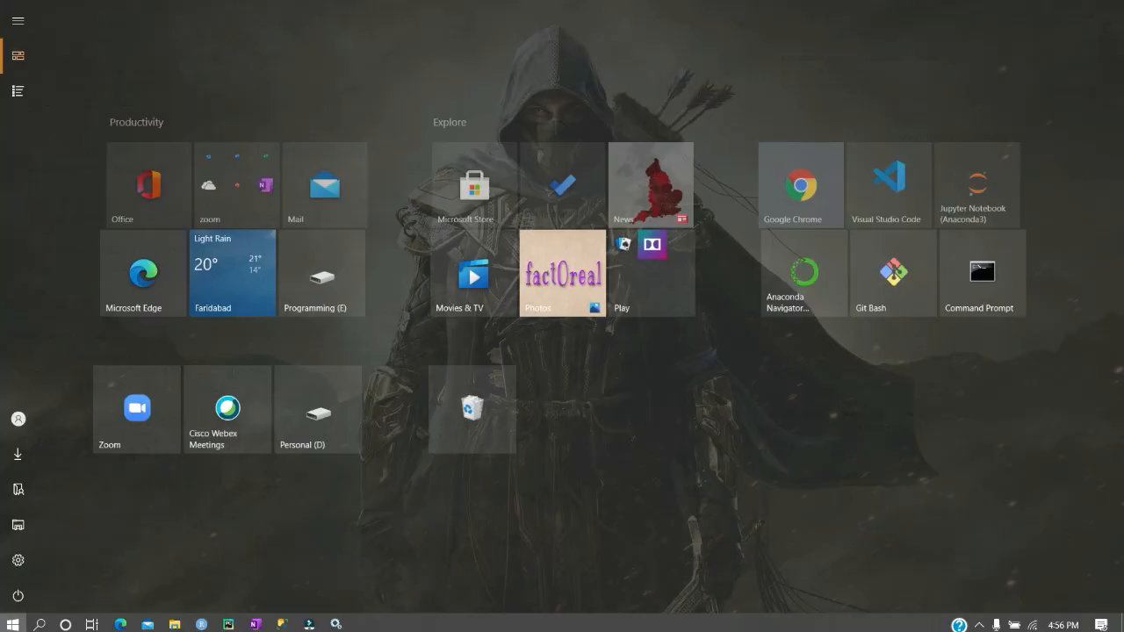
type("odb")
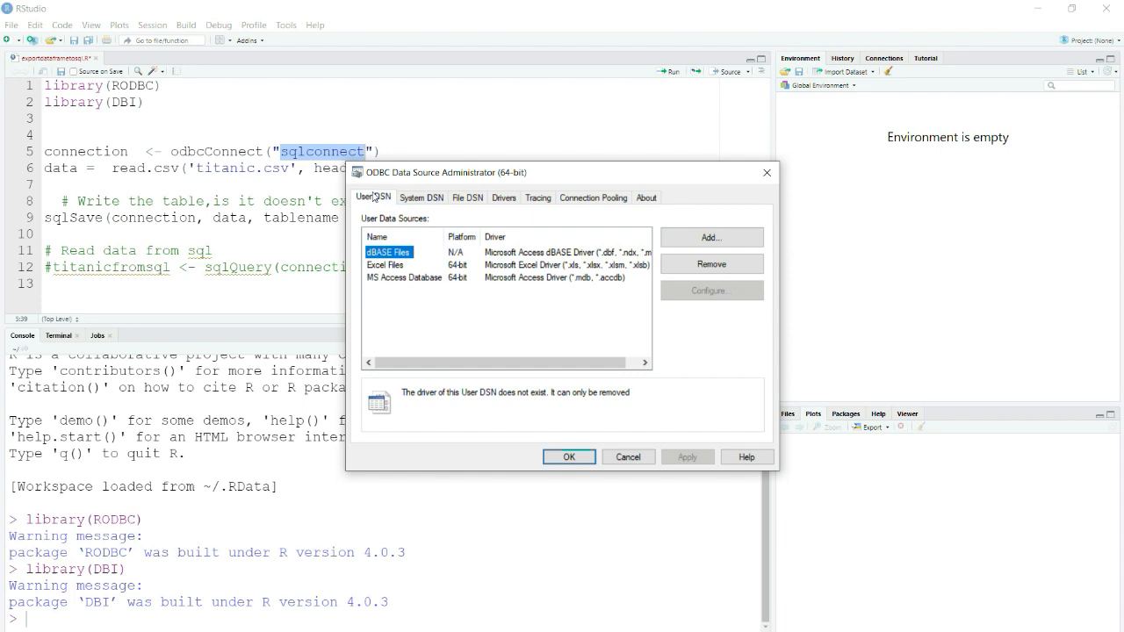
left_click(711, 237)
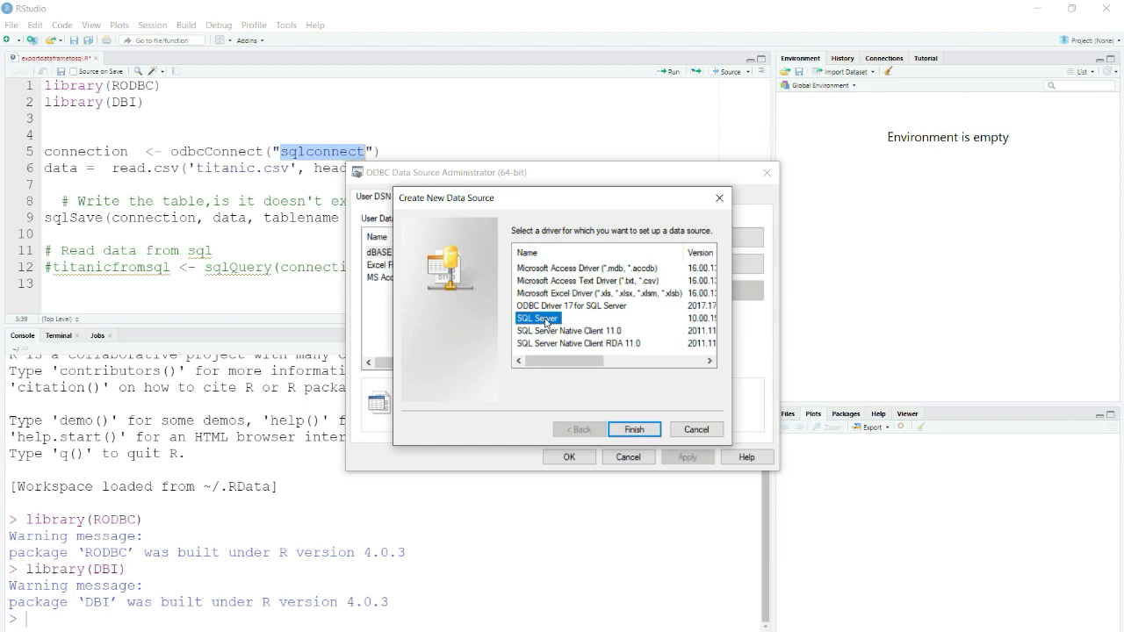
Choose the SQL Server driver and name the new data source sqlconnect
left_click(635, 429)
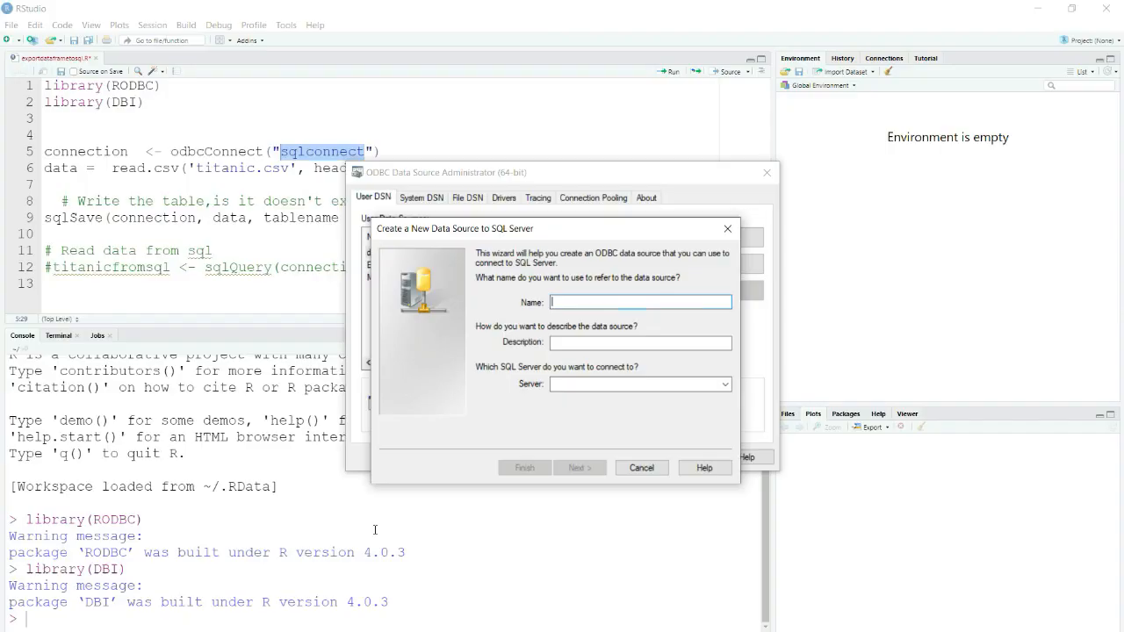
type("sqlconnect")
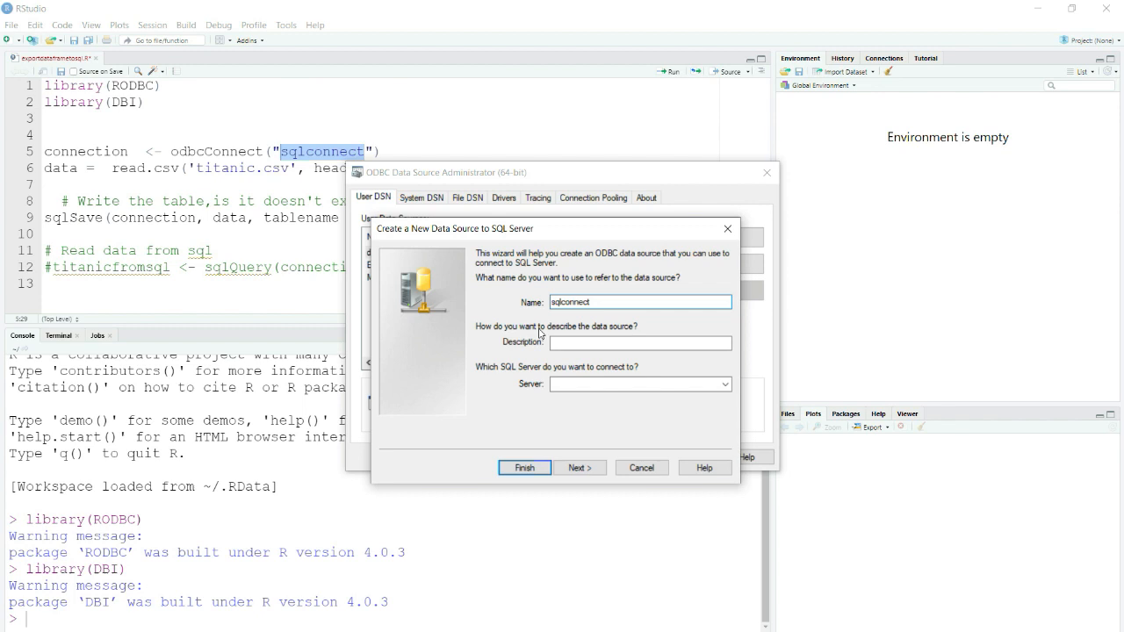
left_click(639, 383)
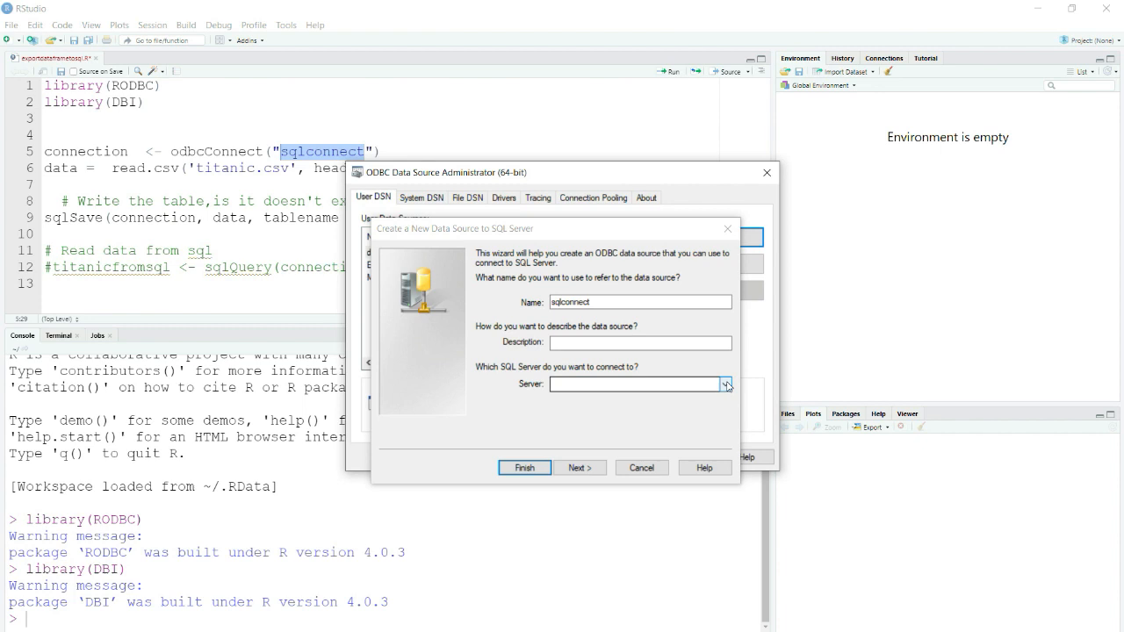
Check the SQL Server Browser entry in Windows Services, then close the list
left_click(14, 625)
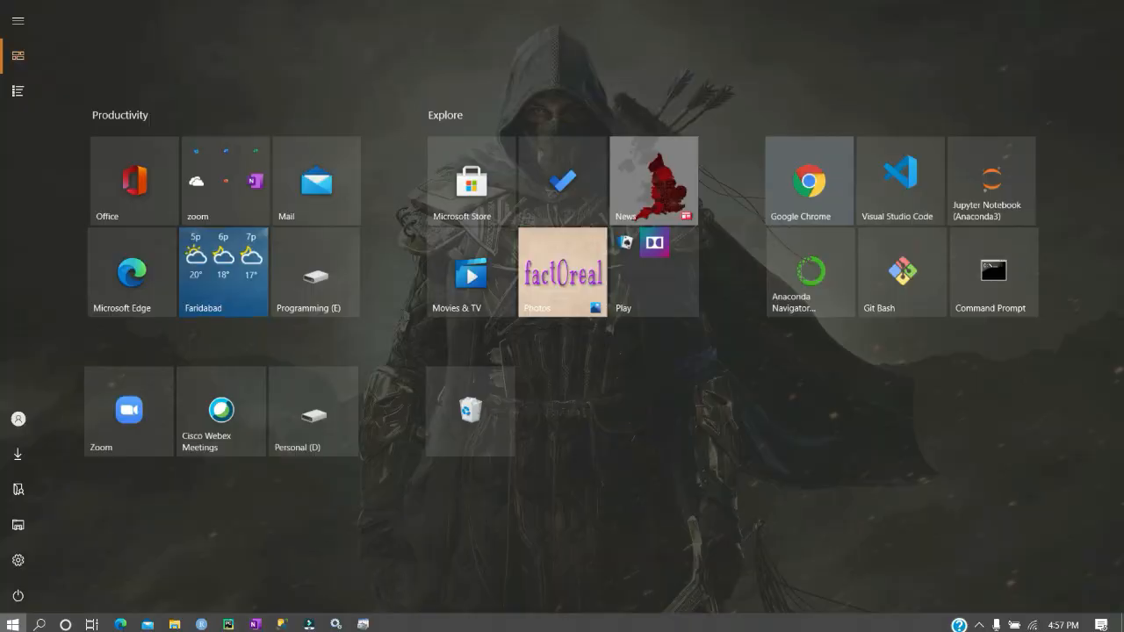
mouse_move(334, 626)
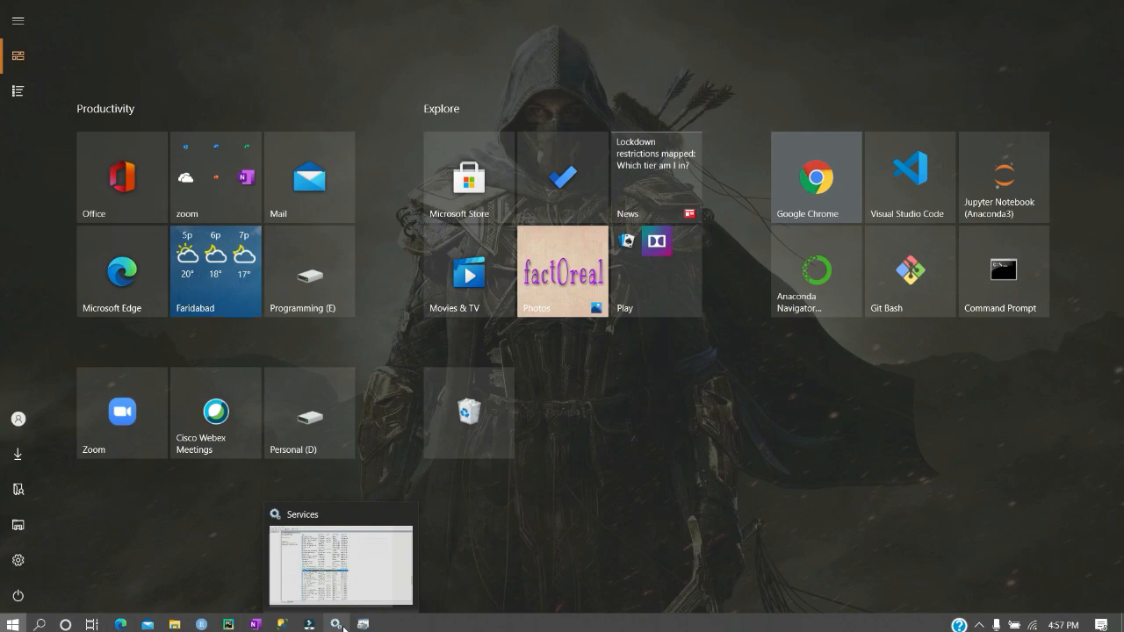
left_click(341, 562)
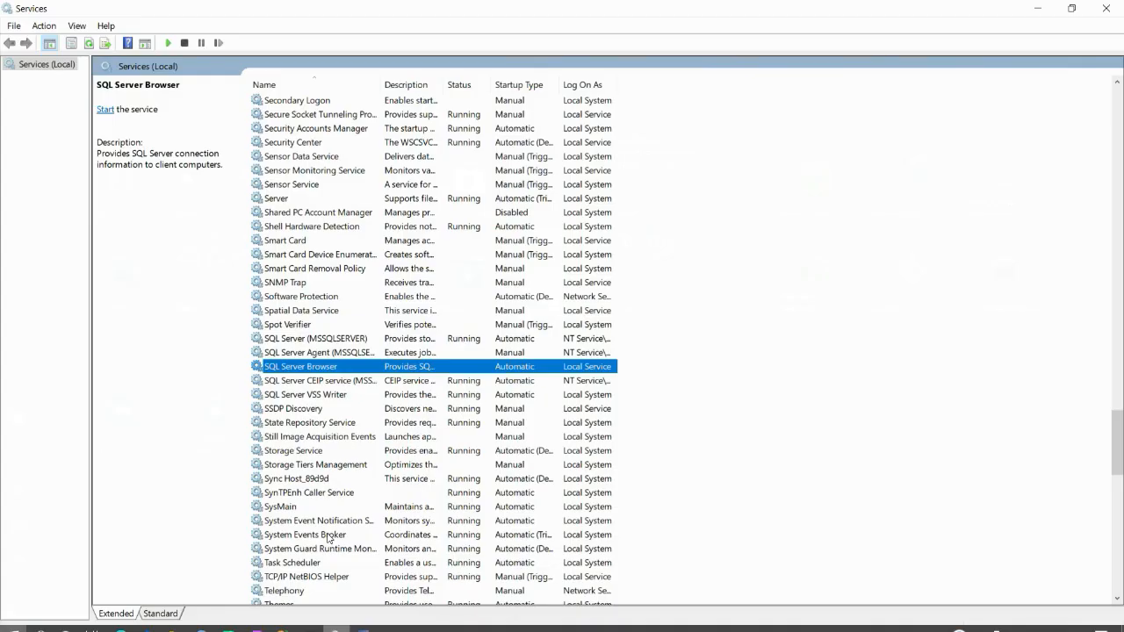
left_click(292, 184)
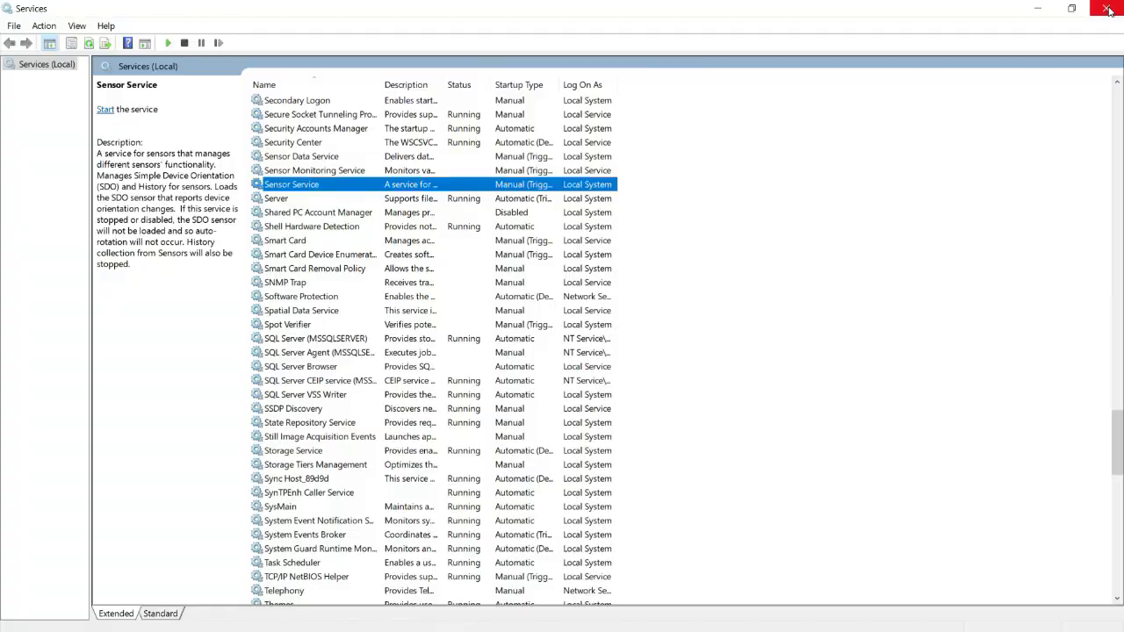
left_click(1110, 7)
type("servic")
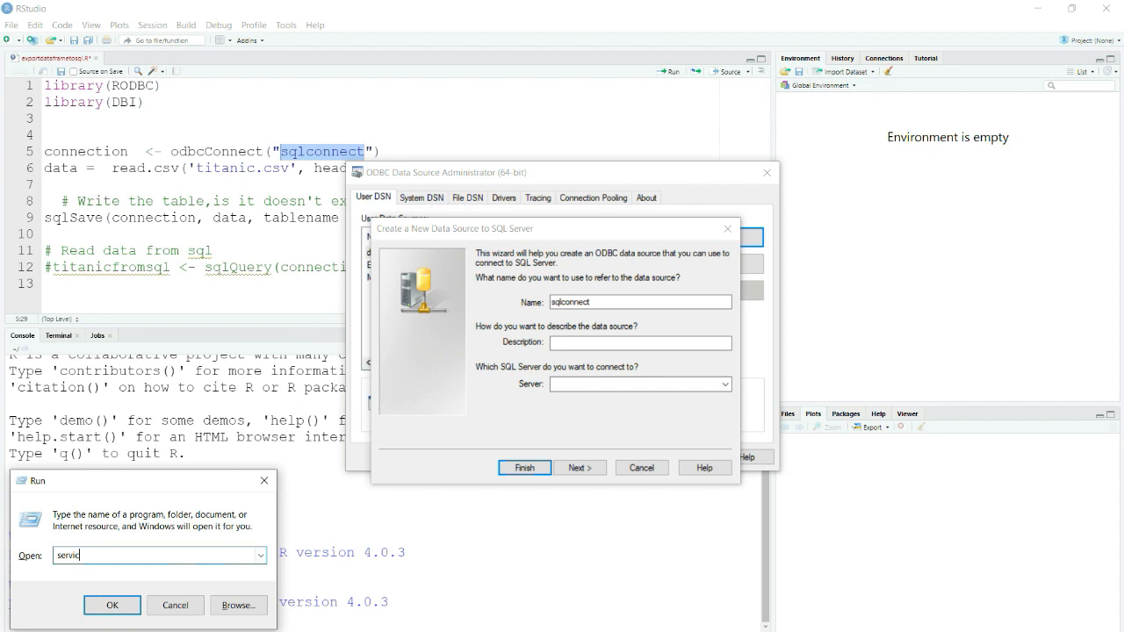
Enter the local server name for the sqlconnect data source
left_click(113, 604)
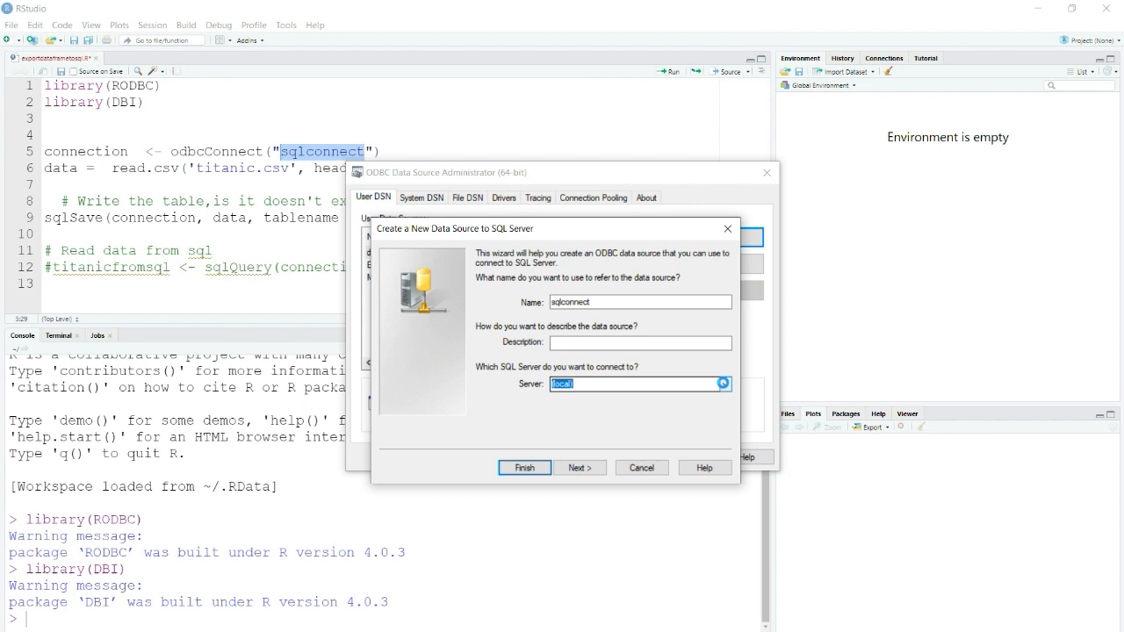
Keep Windows authentication for the login settings and continue the wizard
left_click(579, 467)
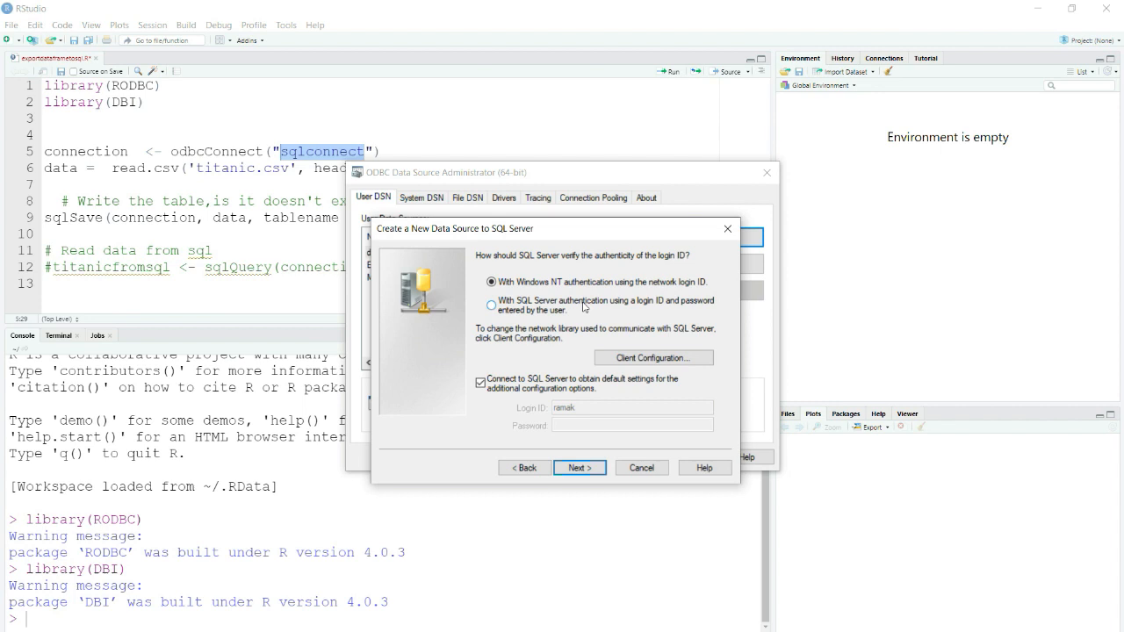
left_click(492, 305)
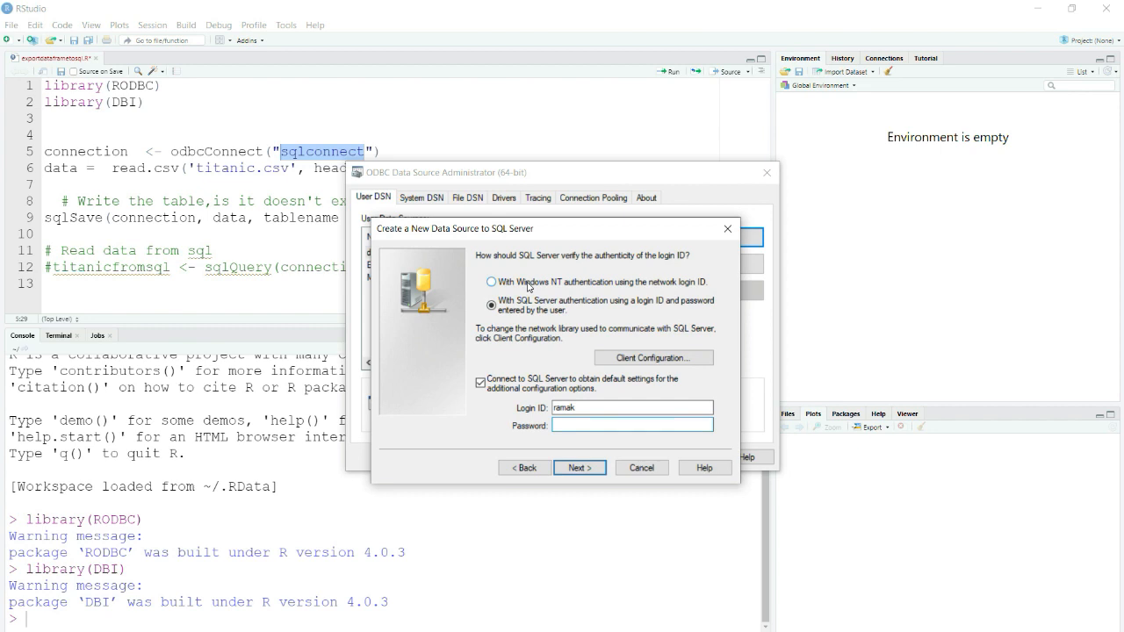
left_click(492, 281)
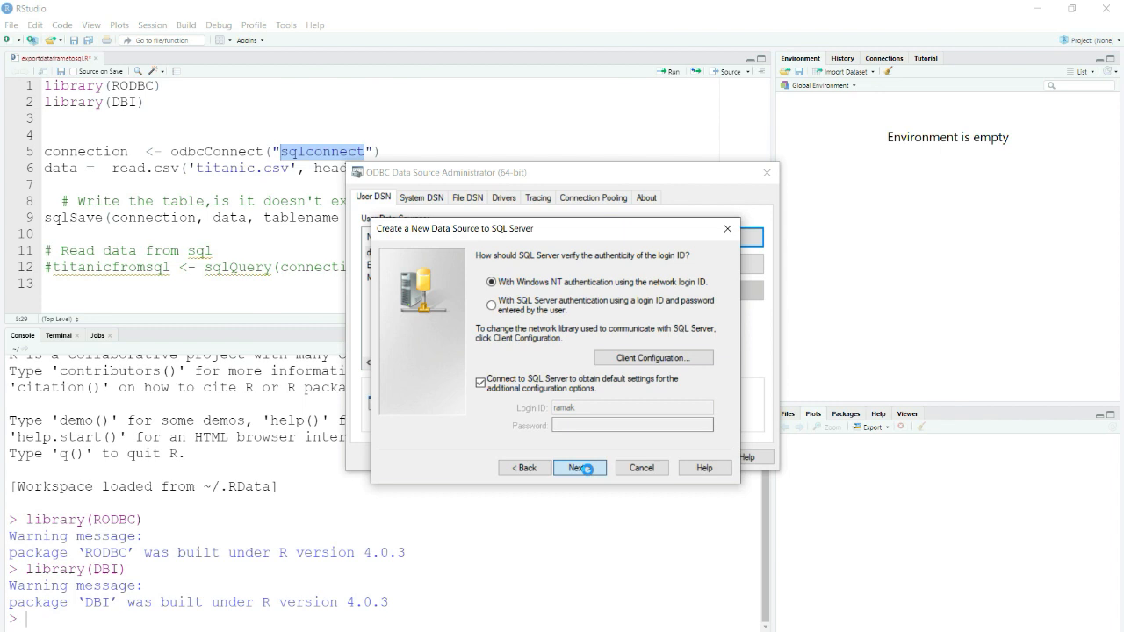
left_click(577, 468)
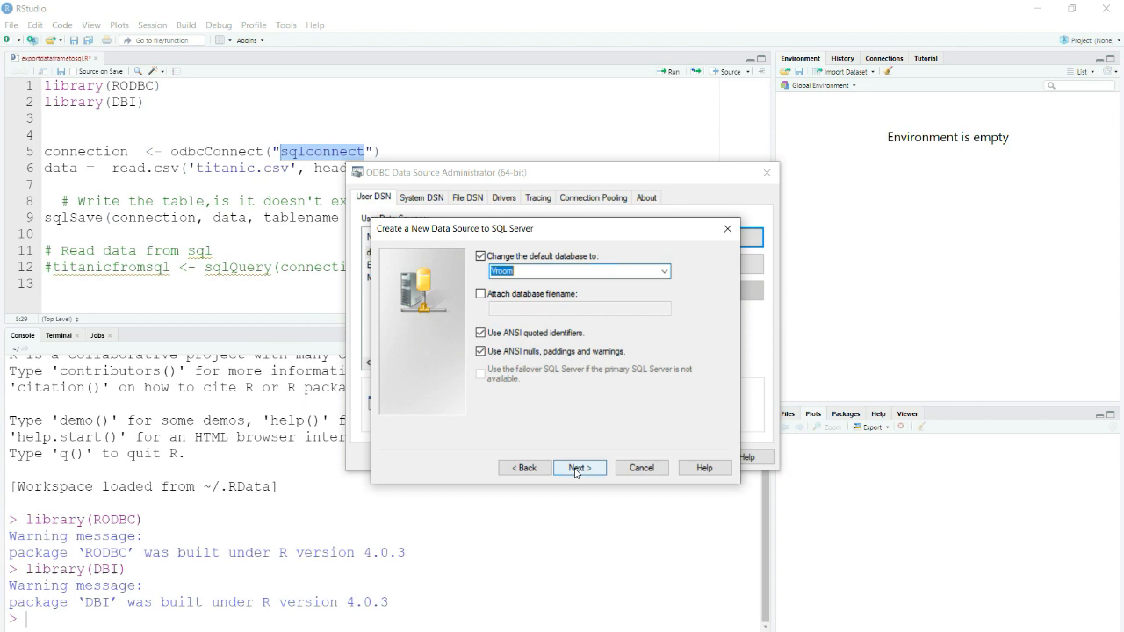
Accept Vroom as default database, finish the sqlconnect DSN and close the administrator
left_click(578, 468)
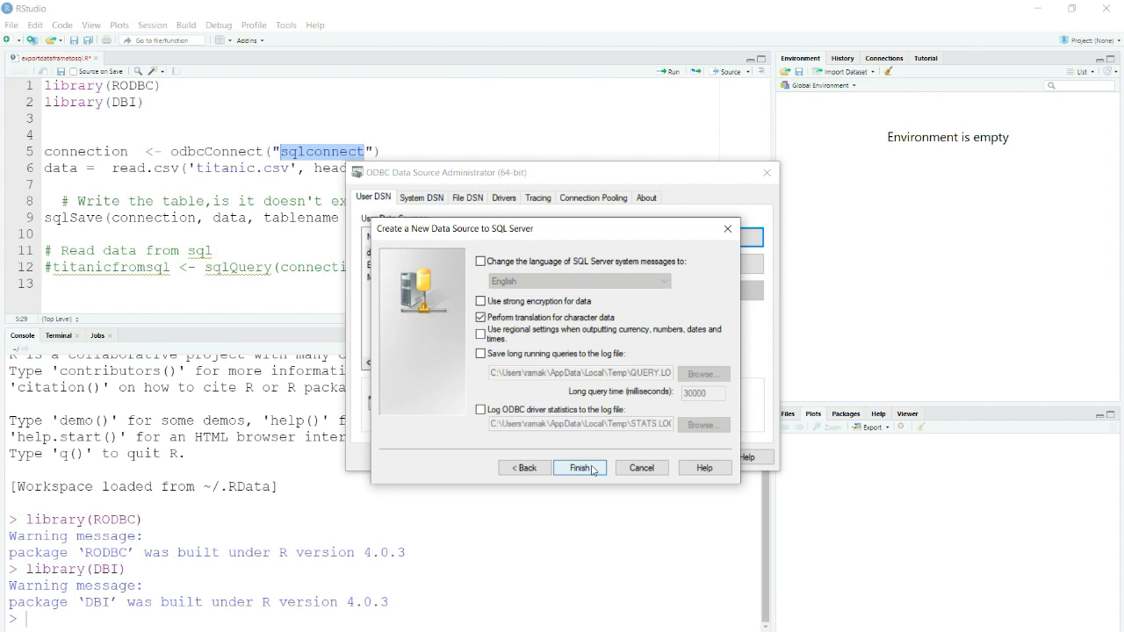
left_click(579, 468)
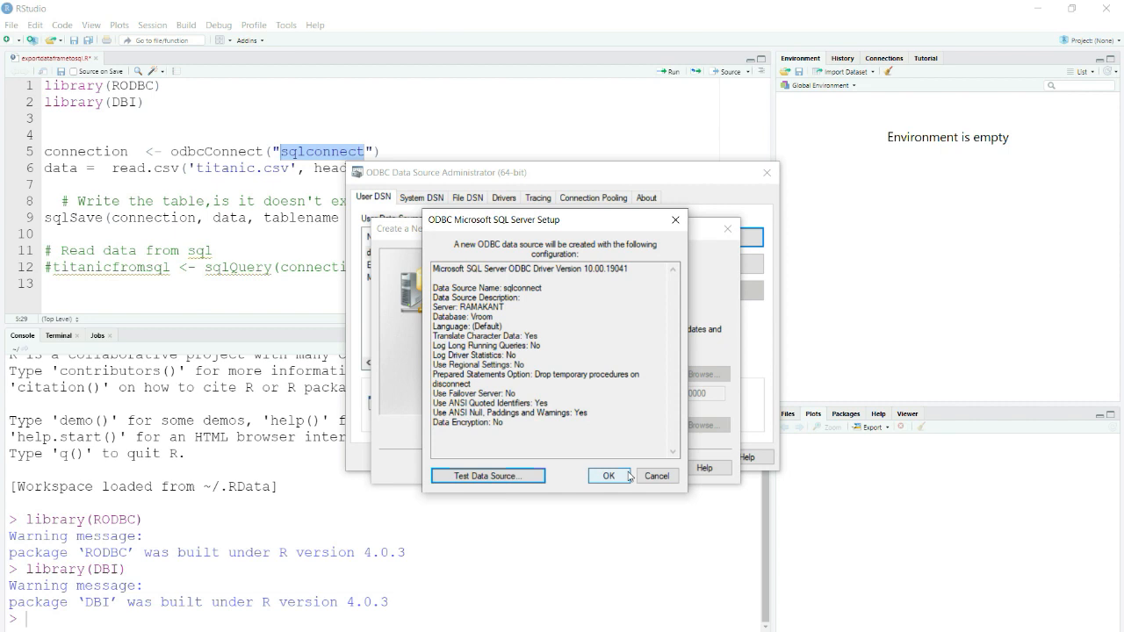
left_click(608, 474)
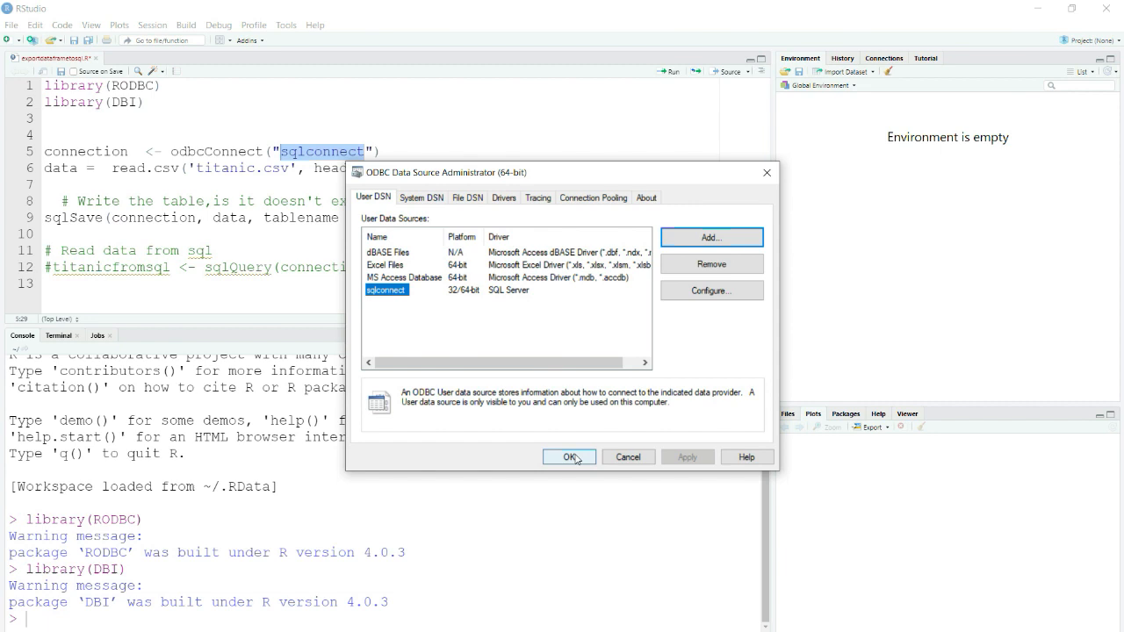
left_click(570, 457)
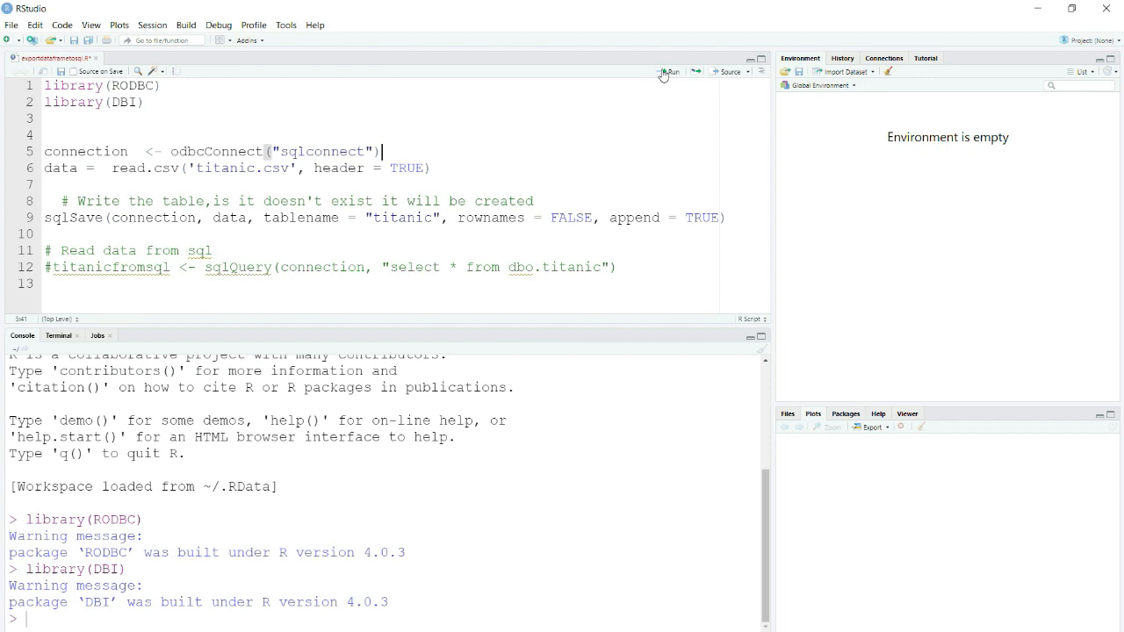
Run the odbcConnect("sqlconnect") line to create the connection object
left_click(671, 71)
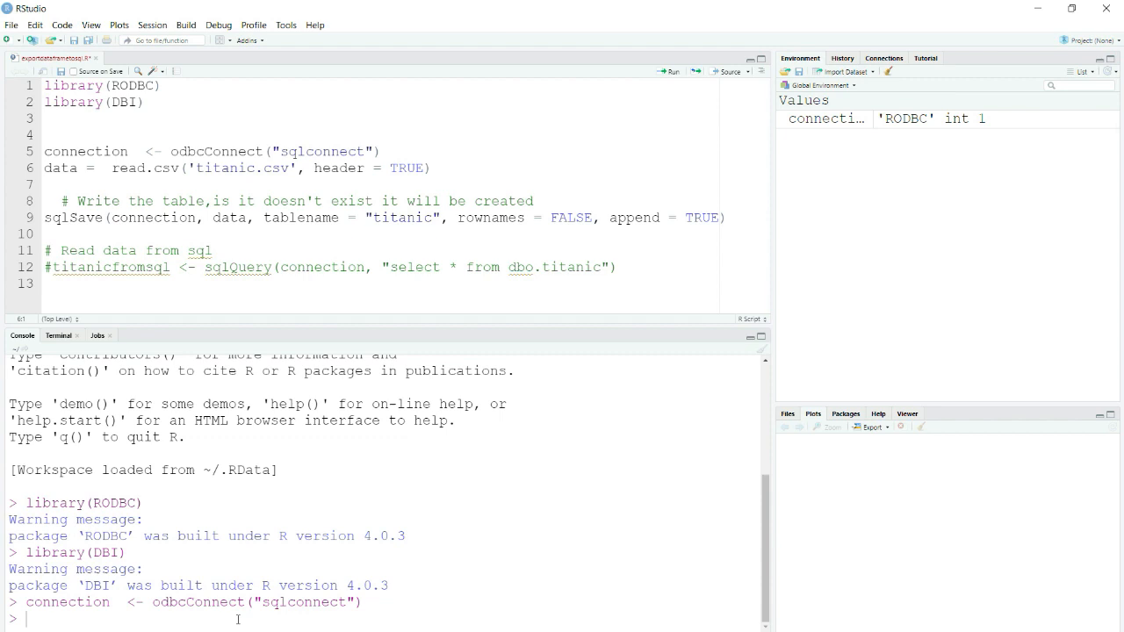
left_click(11, 623)
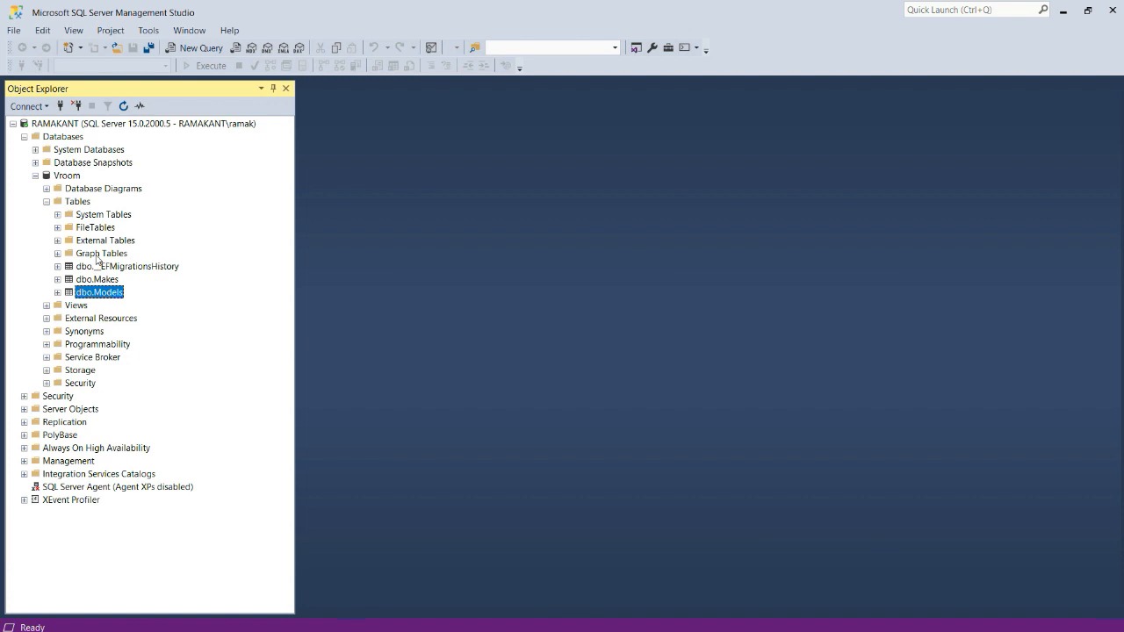
Inspect the Vroom database's existing tables in Object Explorer
left_click(127, 267)
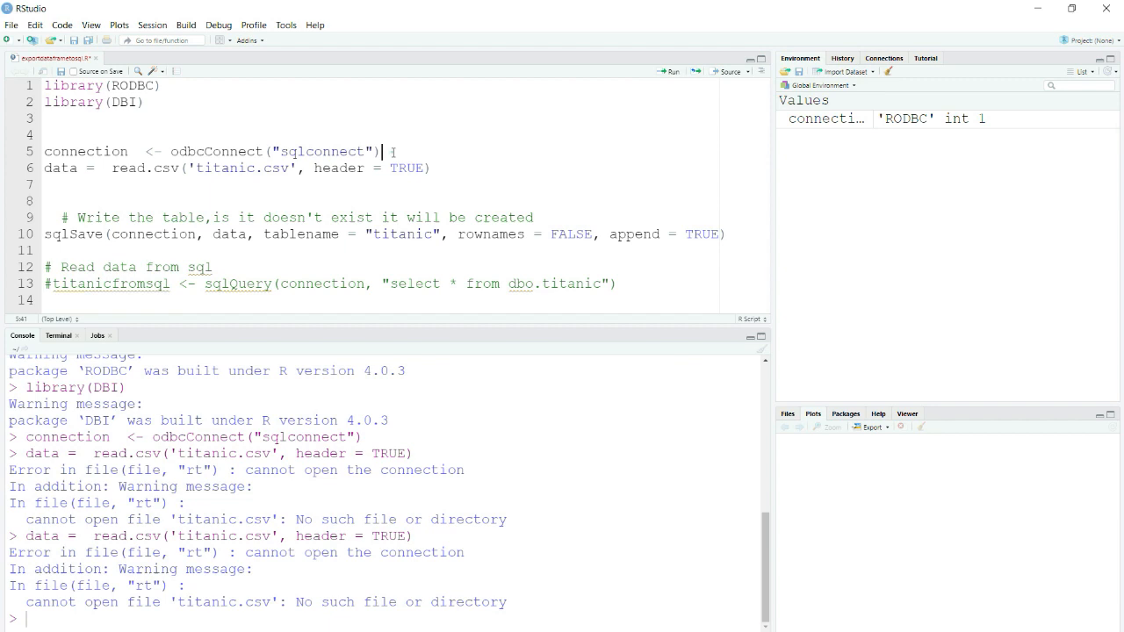
Set the working directory to 'E:/YoutubeTut/R/write to sql' and load titanic.csv into data
type("setwd(E:\\YoutubeTut\\R\\write to sql)")
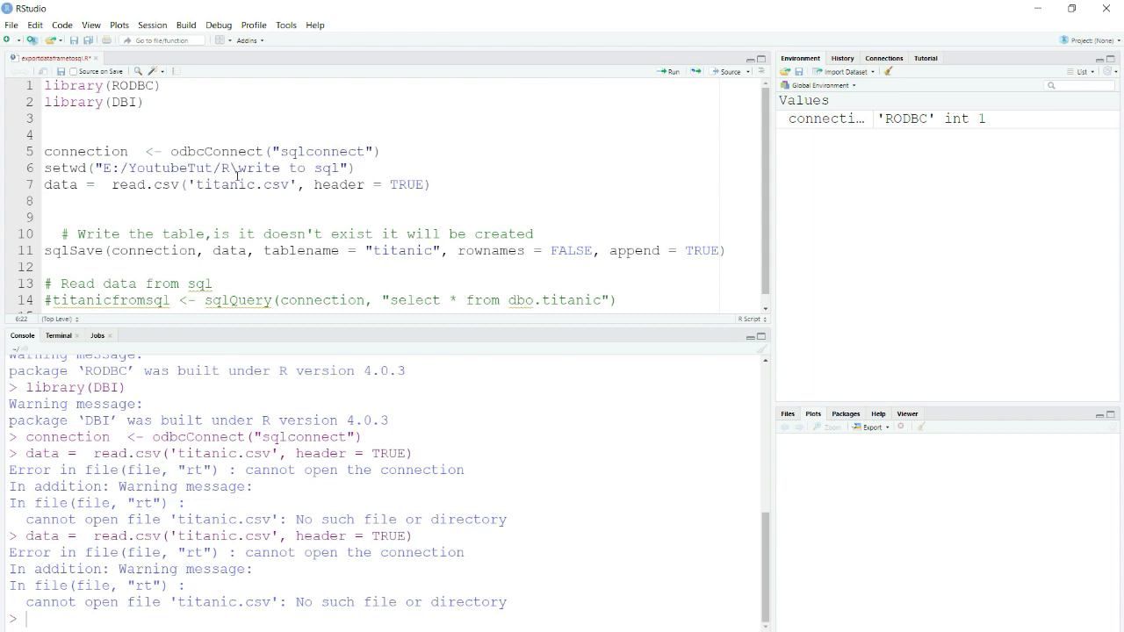
left_click(671, 72)
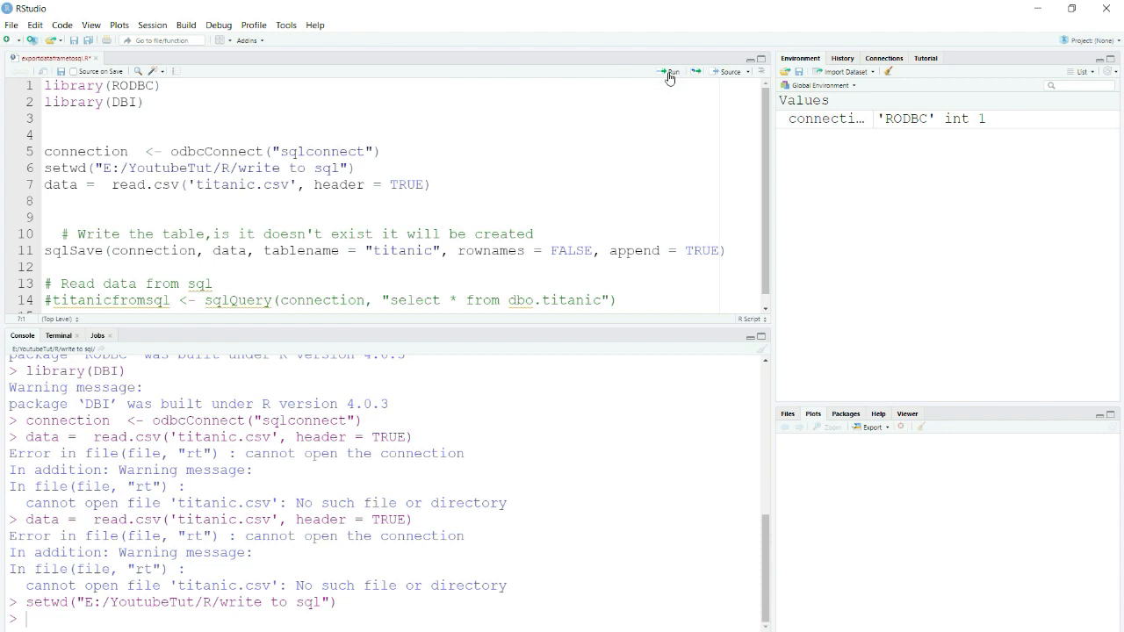
left_click(671, 70)
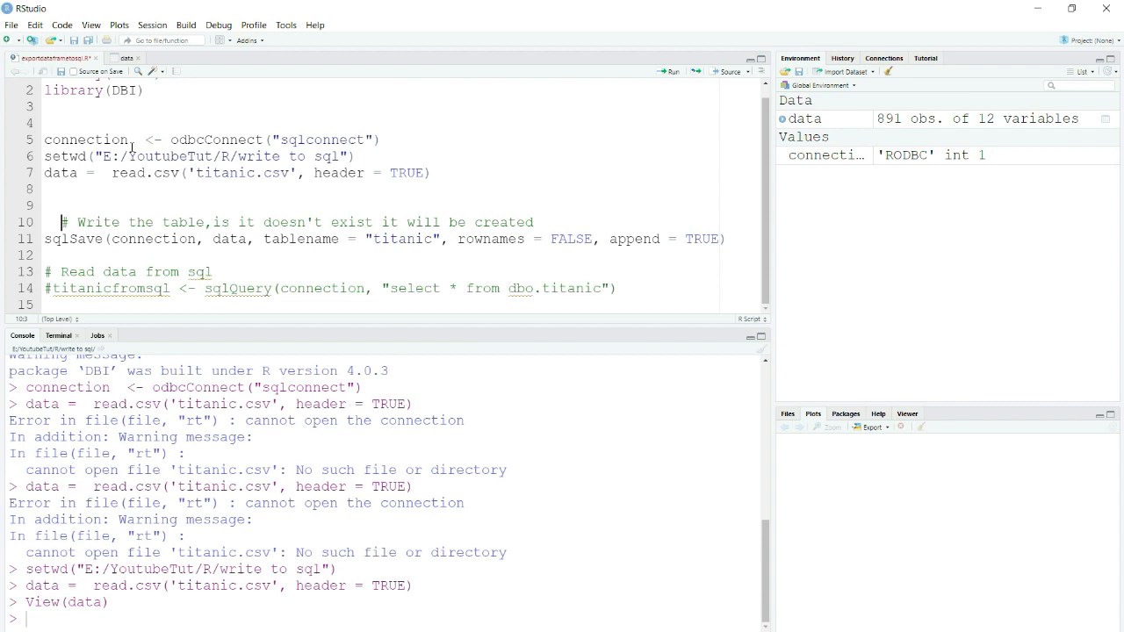
Run sqlSave over sqlconnection writing titanic with rownames FALSE, after reviewing its arguments
double_click(154, 238)
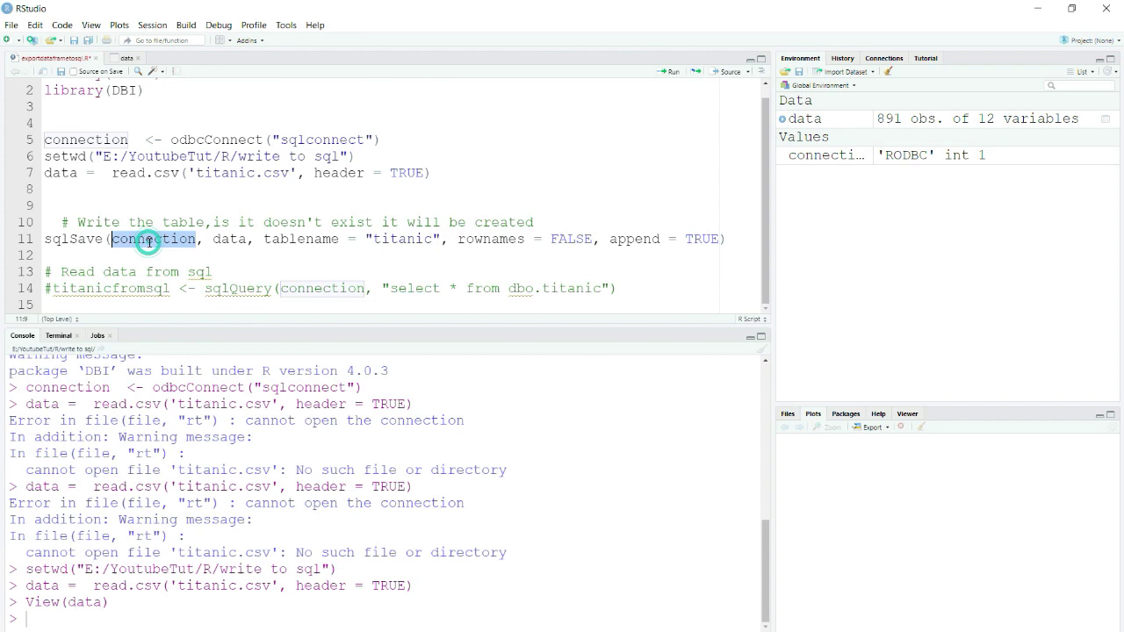
left_click(59, 174)
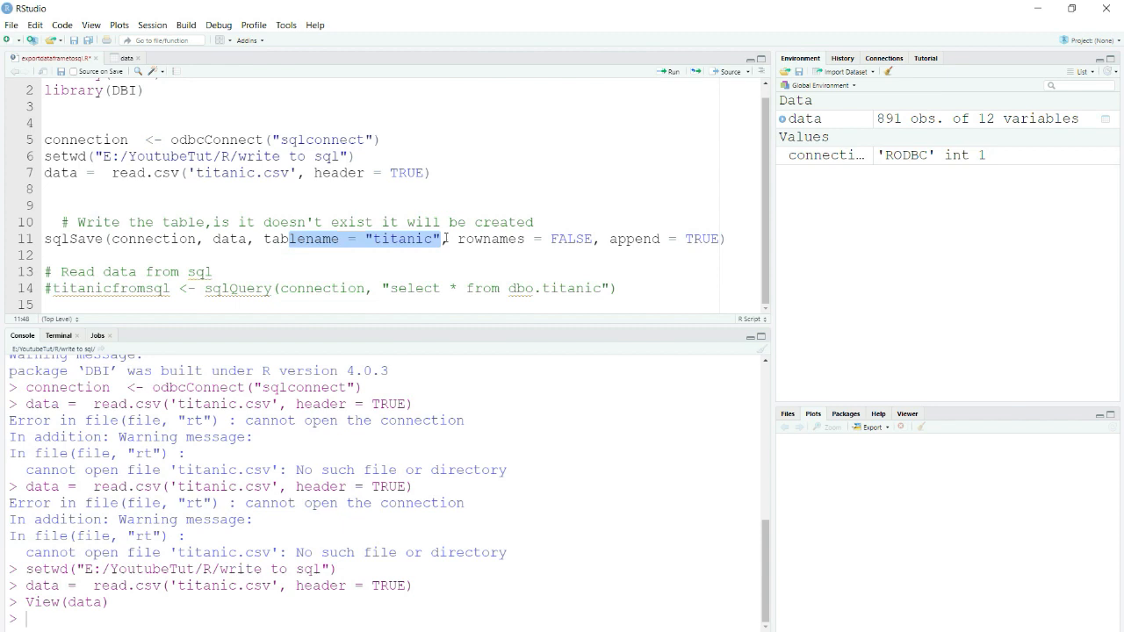
left_click(583, 239)
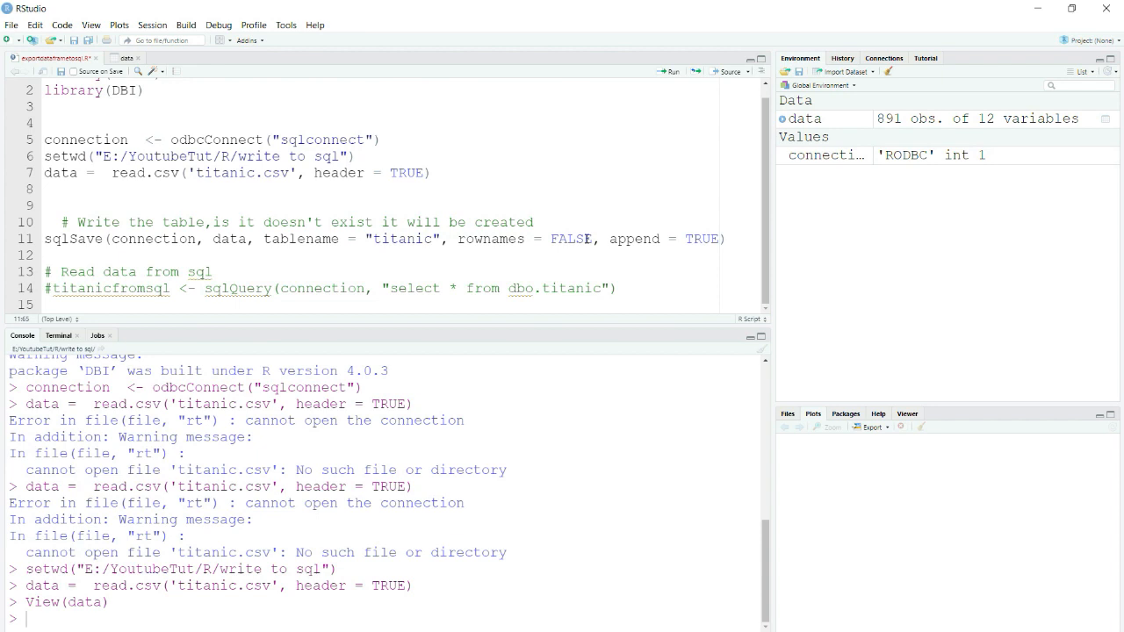
double_click(635, 239)
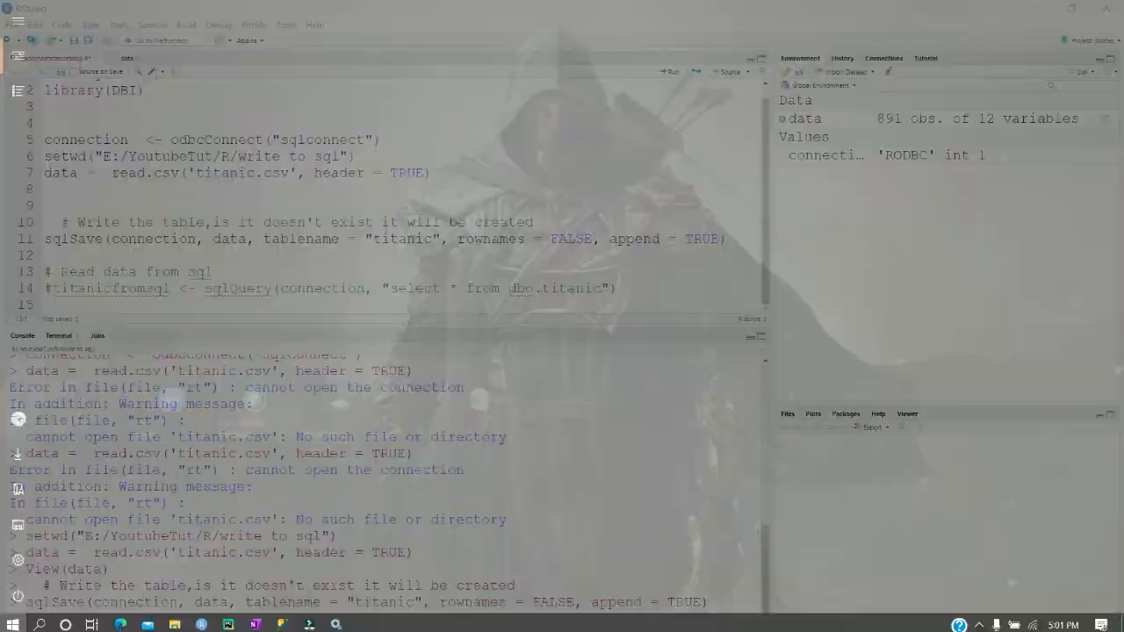
Refresh Vroom's Tables and launch Select Top 1000 Rows on the new dbo.titanic
left_click(11, 626)
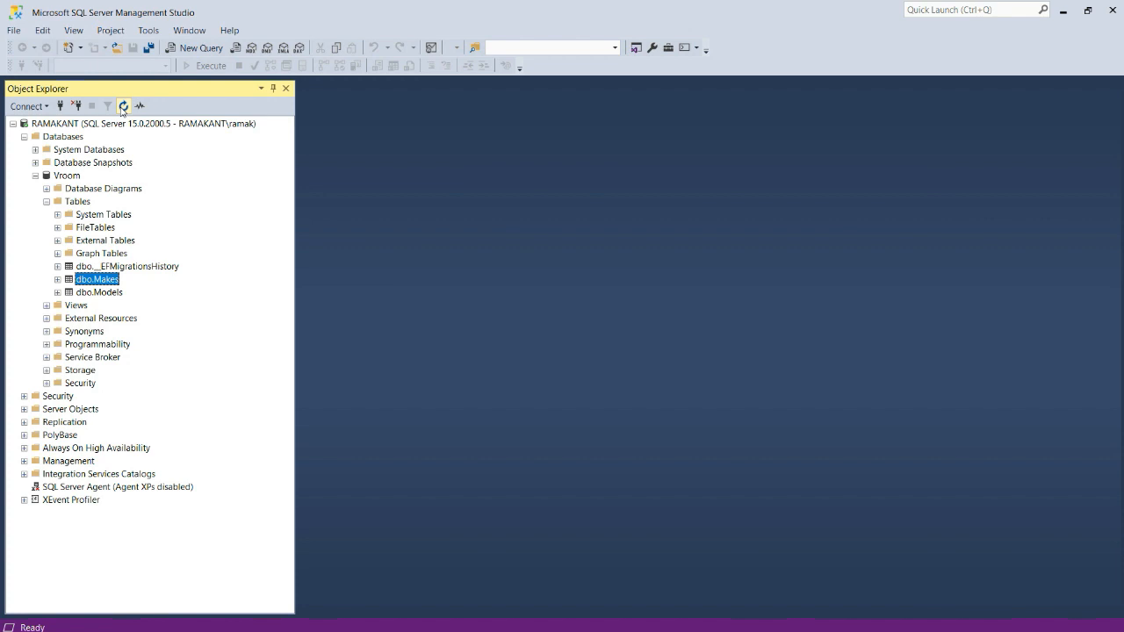
left_click(123, 106)
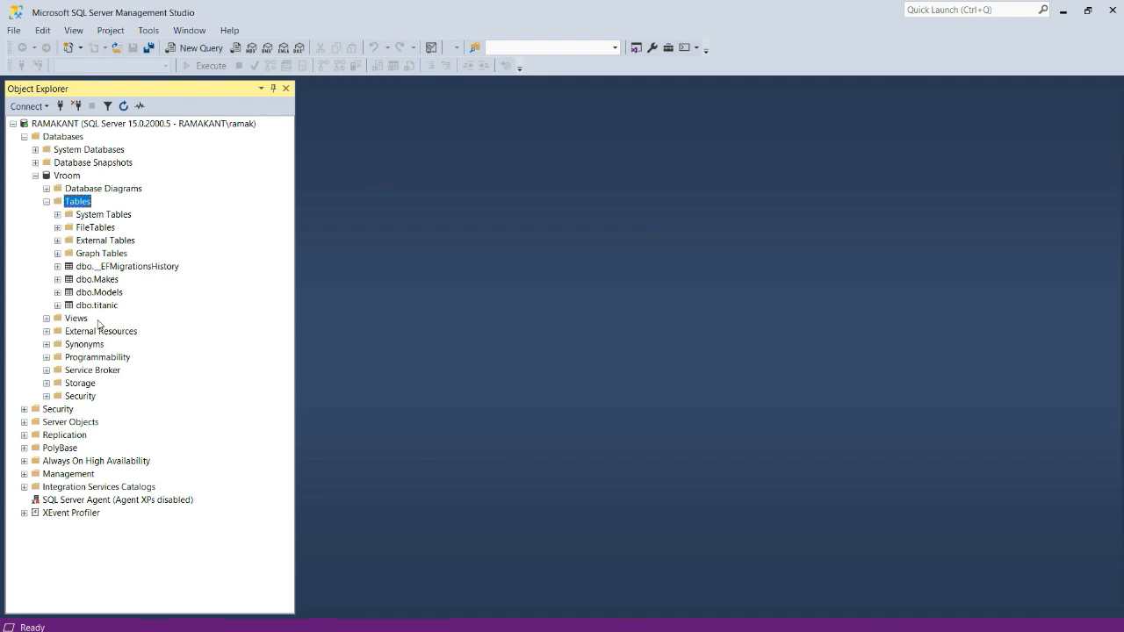
left_click(97, 305)
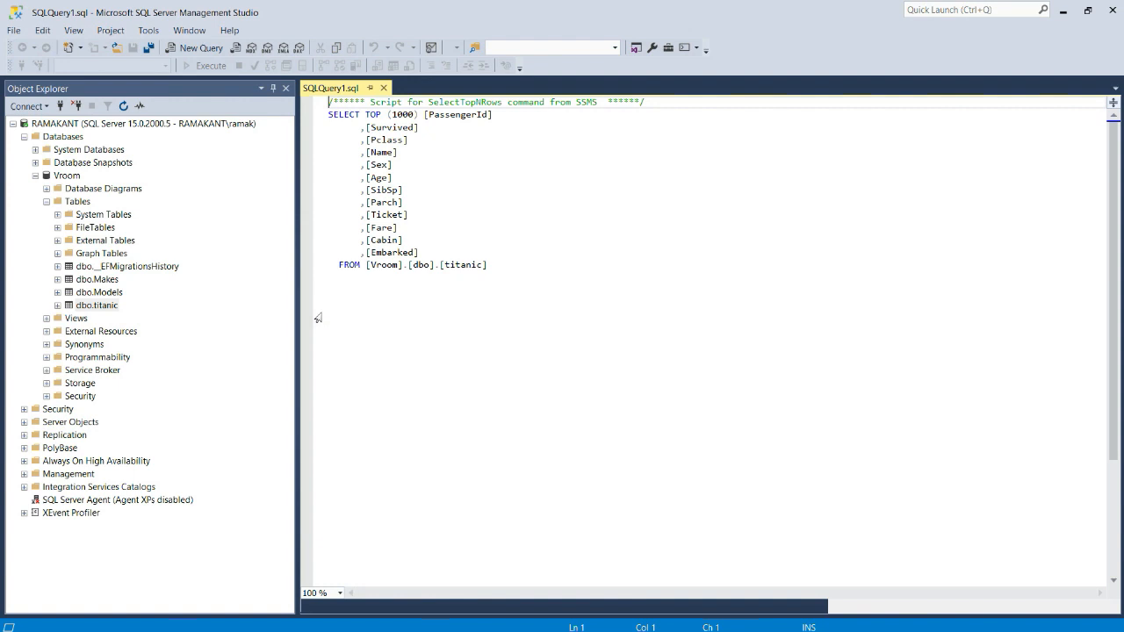
Execute the SELECT TOP (1000) query showing the saved titanic passenger rows
left_click(211, 65)
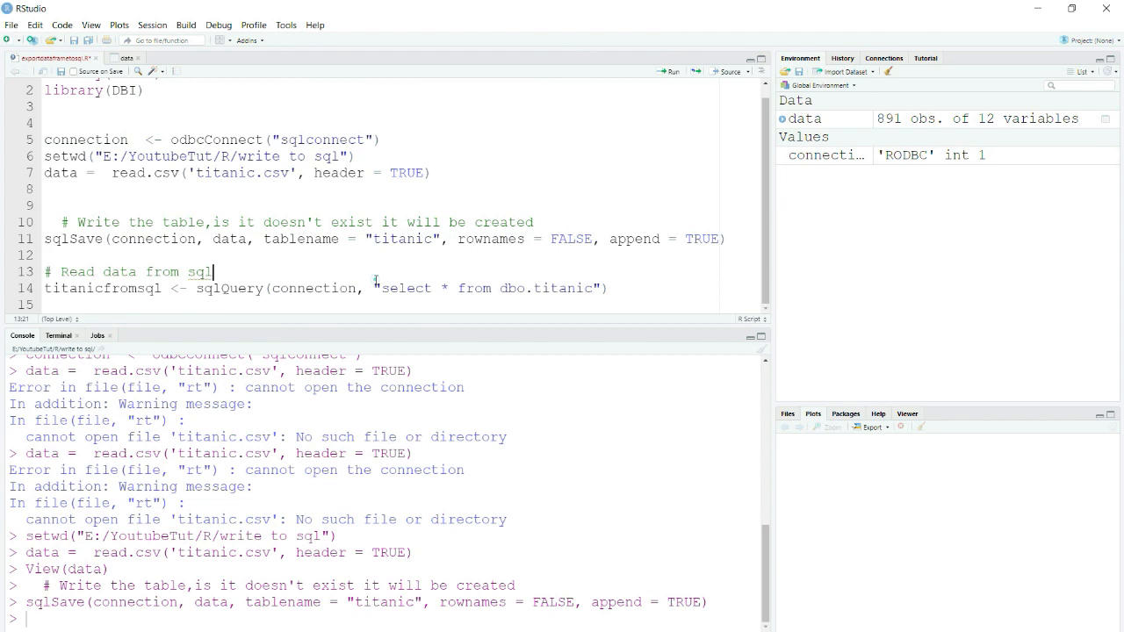
left_click(612, 288)
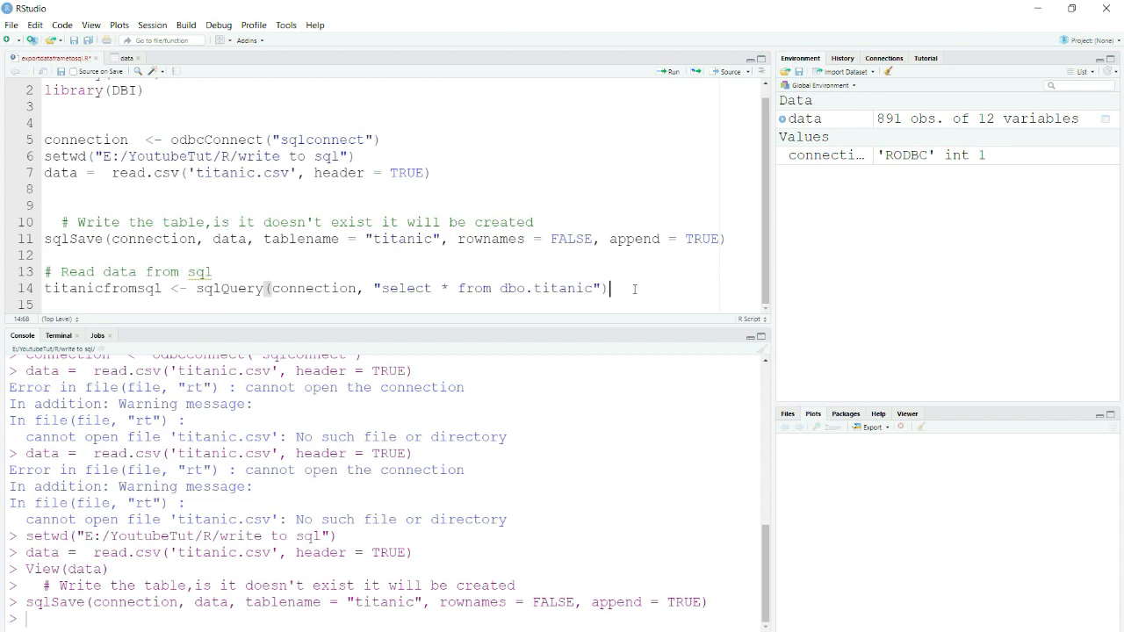
double_click(103, 288)
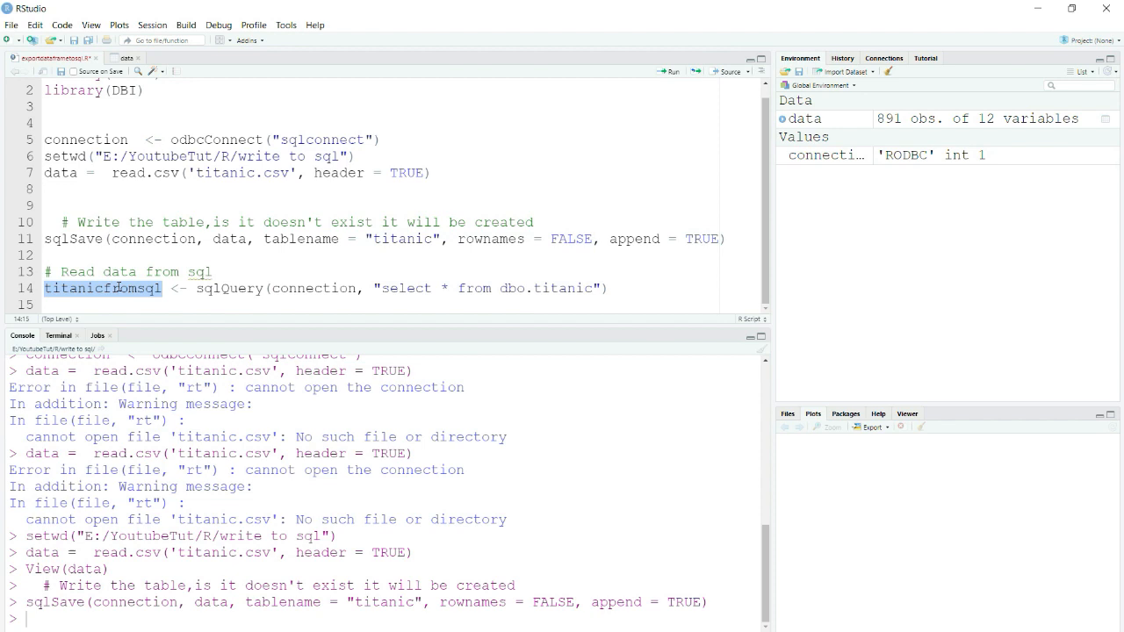